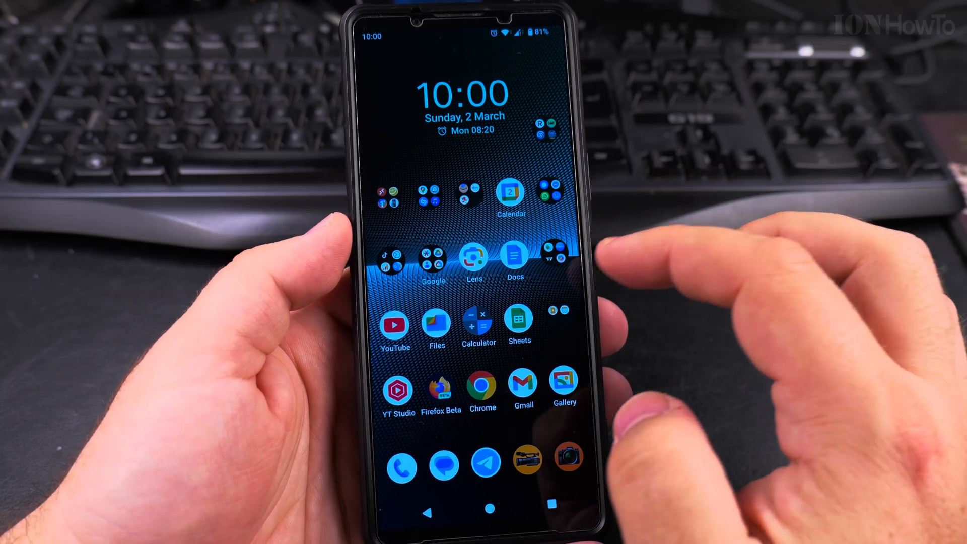
Open the notes app from the home screen to the note with Greek text
{"action": "left_click", "coordinate": [520, 324]}
{"action": "type", "text": "Γεια σου"}
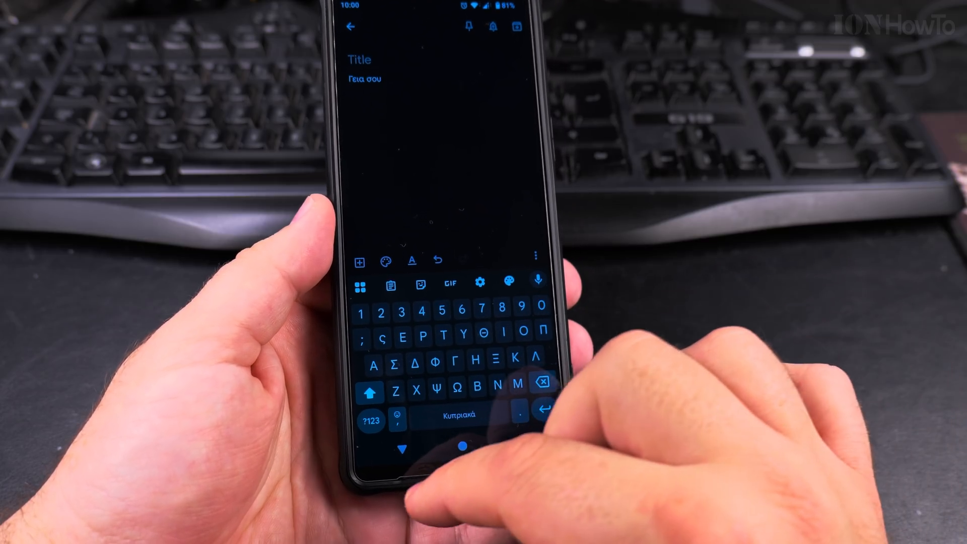
Switch Gboard to the Greek (Cyprus) keyboard via the keyboard switcher
{"action": "left_click", "coordinate": [456, 415]}
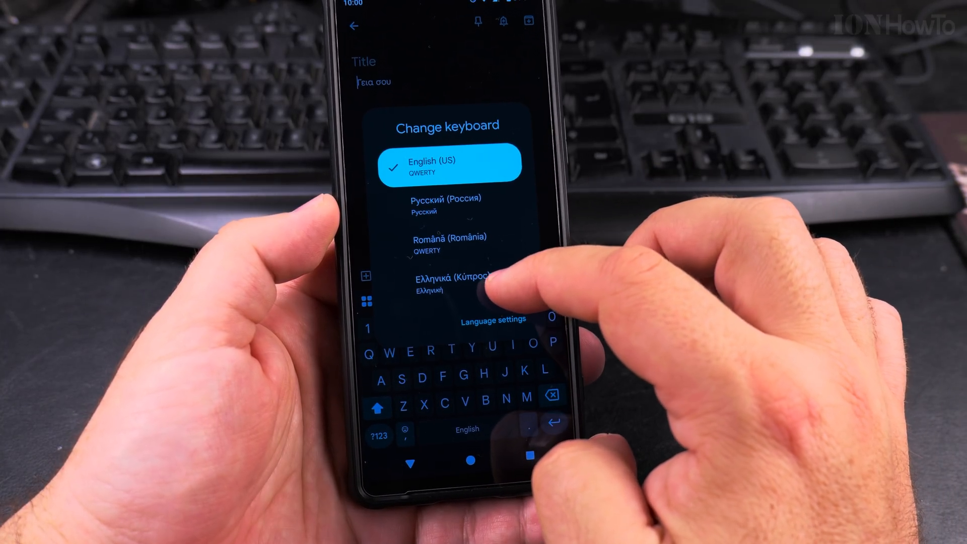
{"action": "left_click", "coordinate": [449, 275]}
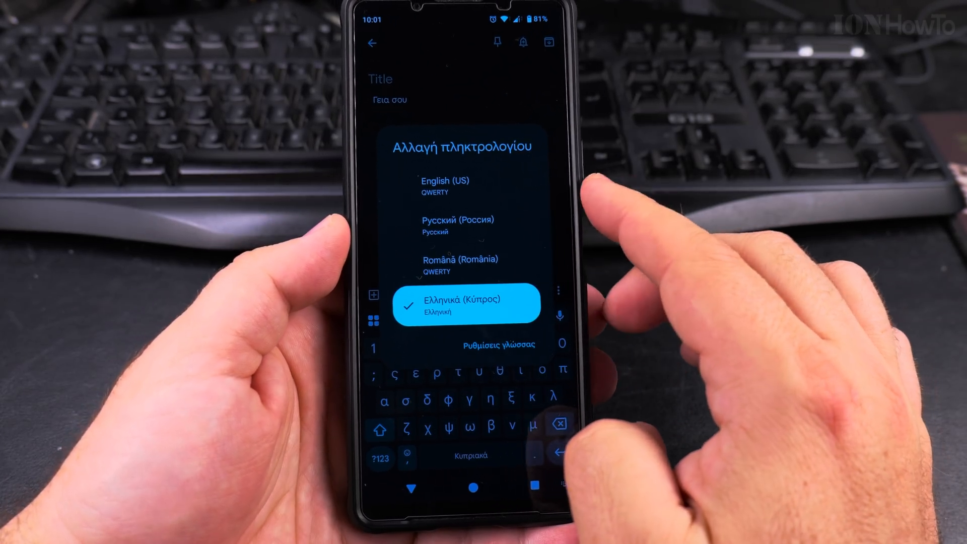
{"action": "left_click", "coordinate": [466, 302]}
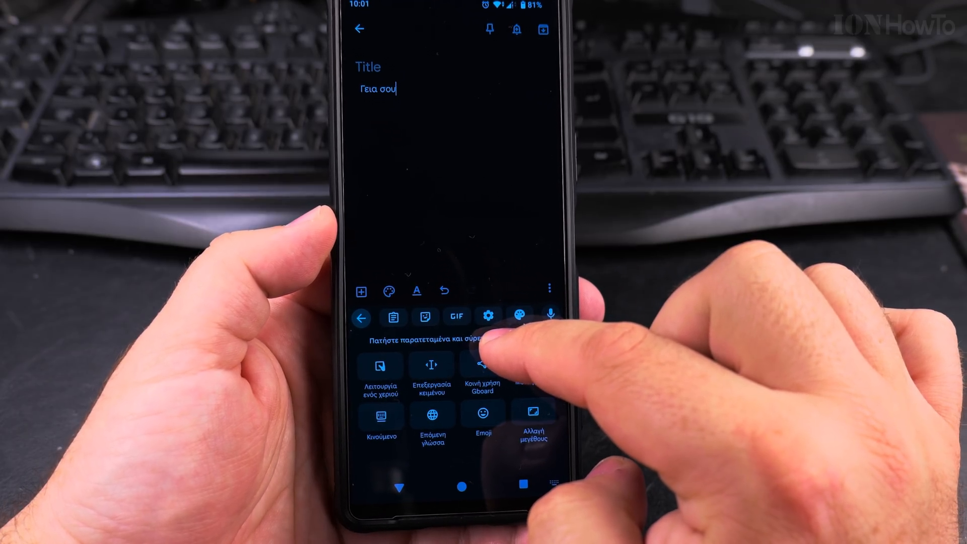
Open Gboard Settings from the toolbar's more menu
{"action": "left_click", "coordinate": [488, 316]}
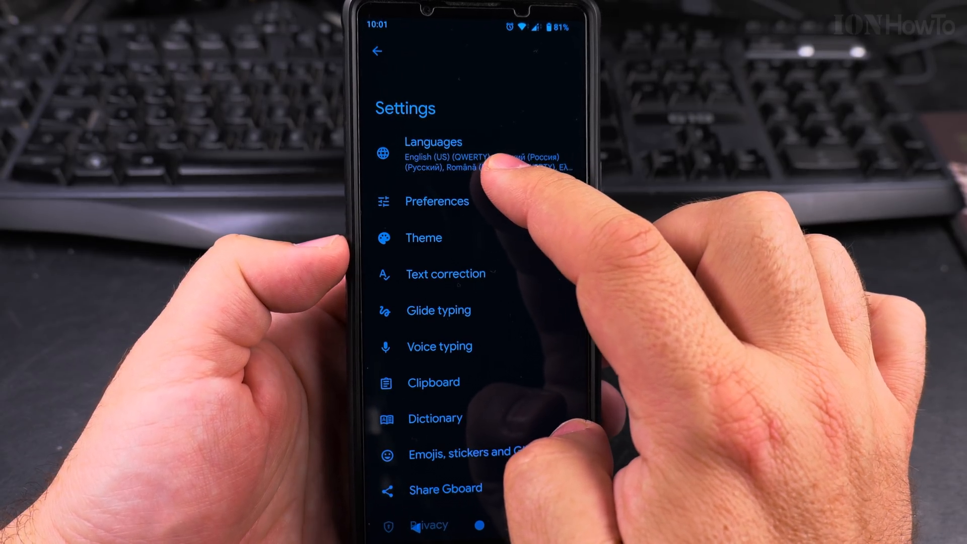
Delete Ελληνικά (Κύπρος) from Gboard's Languages list
{"action": "left_click", "coordinate": [434, 155]}
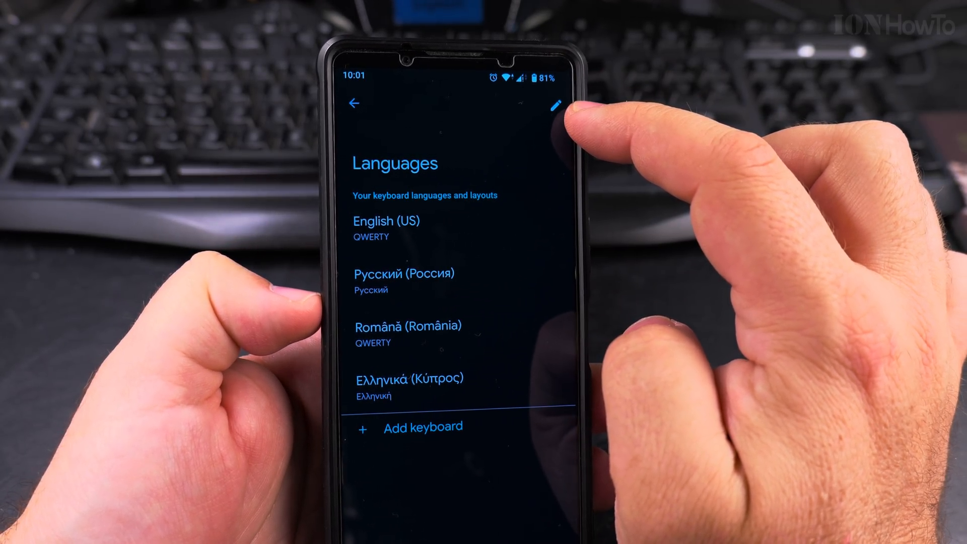
{"action": "left_click", "coordinate": [562, 104]}
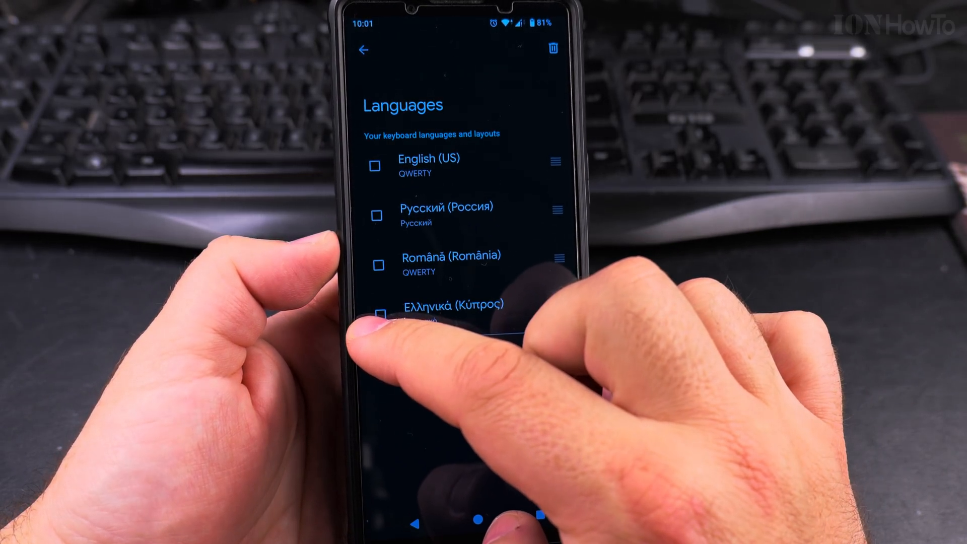
{"action": "left_click", "coordinate": [376, 321]}
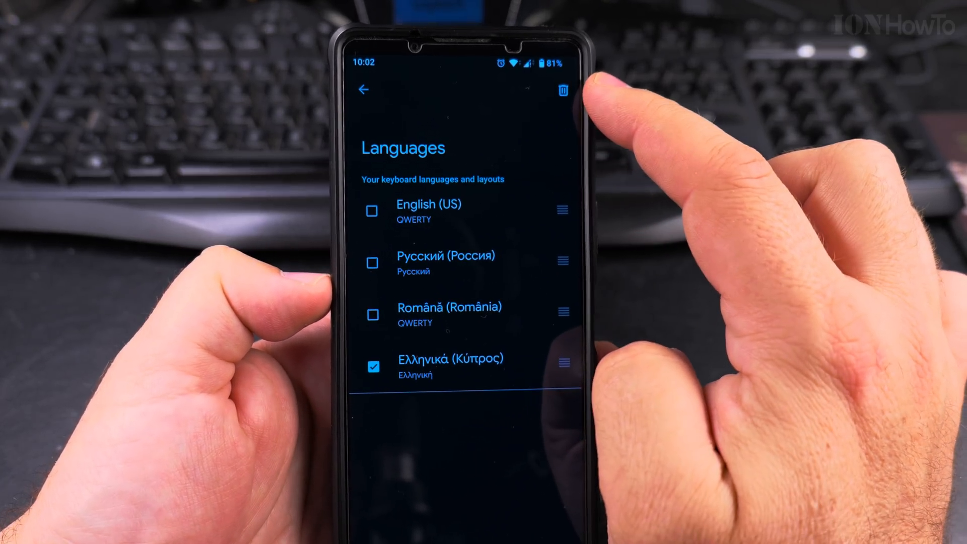
{"action": "left_click", "coordinate": [562, 91]}
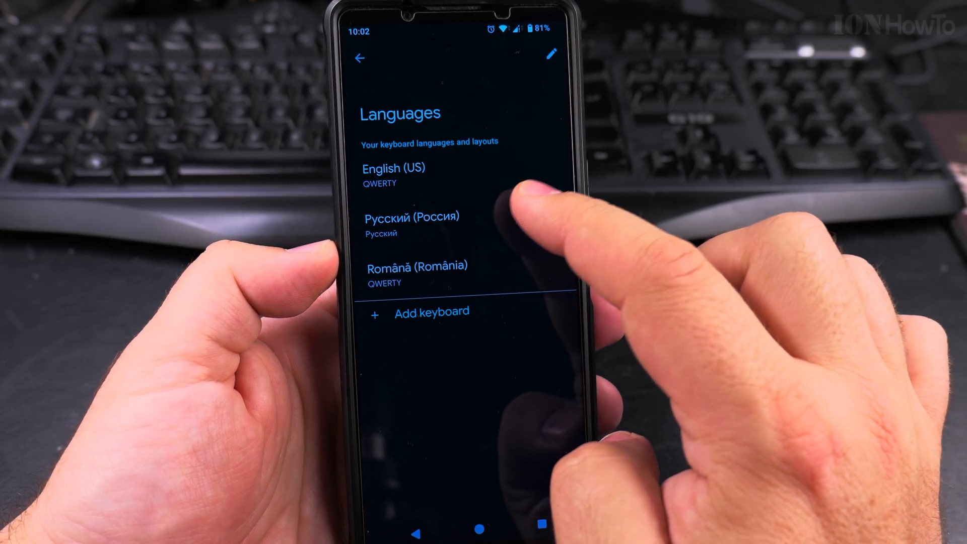
Move Română (România) above Русский (Россия) and tick Russian for removal
{"action": "left_click_drag", "start_coordinate": [431, 266], "coordinate": [432, 216]}
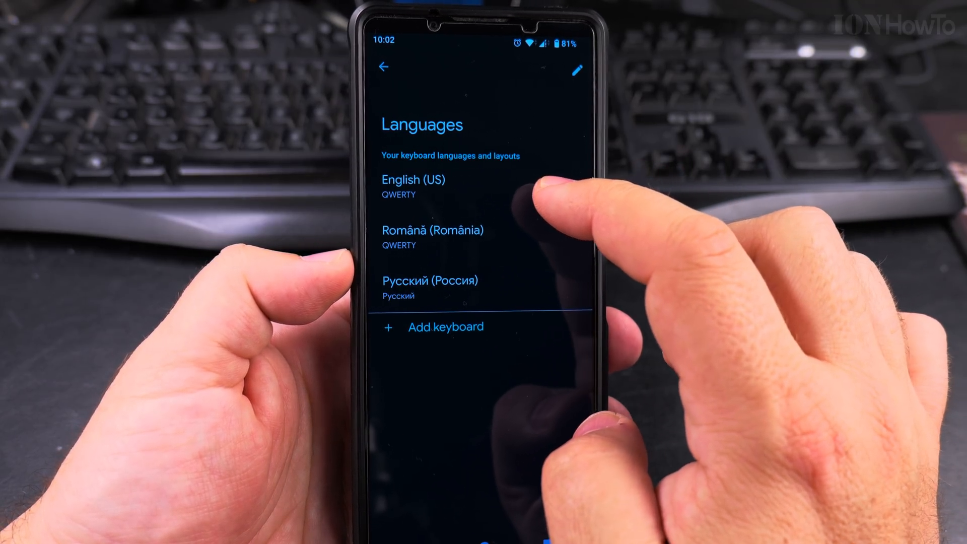
{"action": "left_click", "coordinate": [577, 69]}
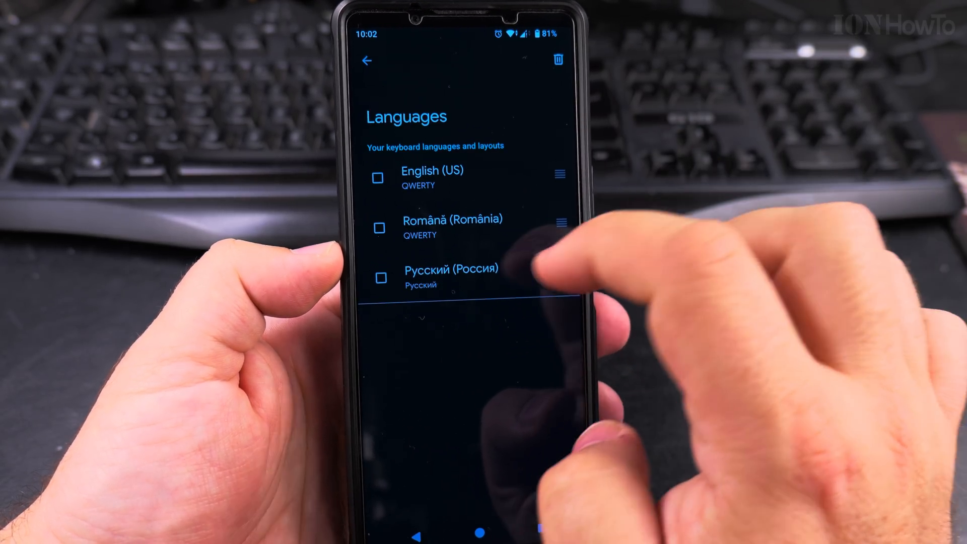
{"action": "left_click", "coordinate": [371, 265]}
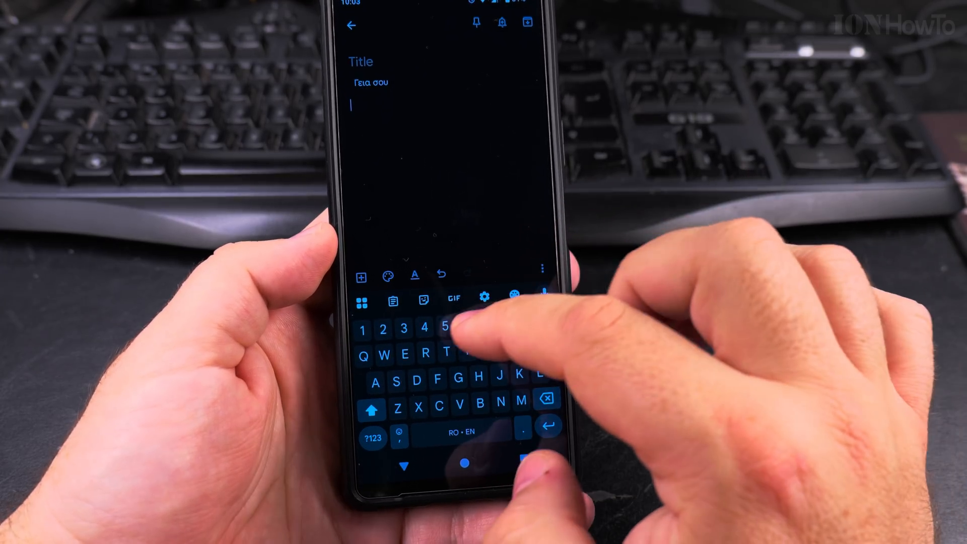
Type "Unde es" into the note on the RO·EN keyboard
{"action": "type", "text": "Unde este așezat"}
{"action": "type", "text": "Hello how are you"}
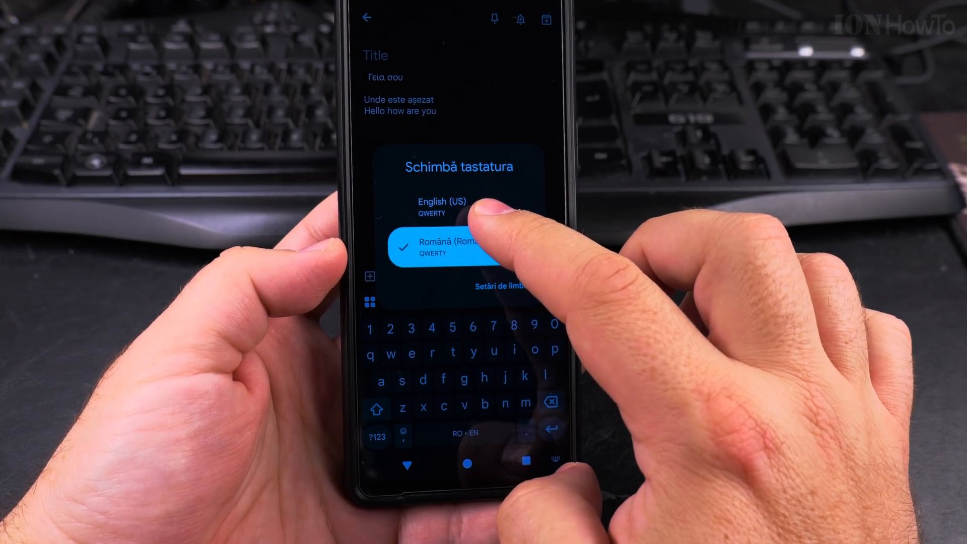
Switch to the English (US) keyboard and go back to the home screen
{"action": "left_click", "coordinate": [454, 247]}
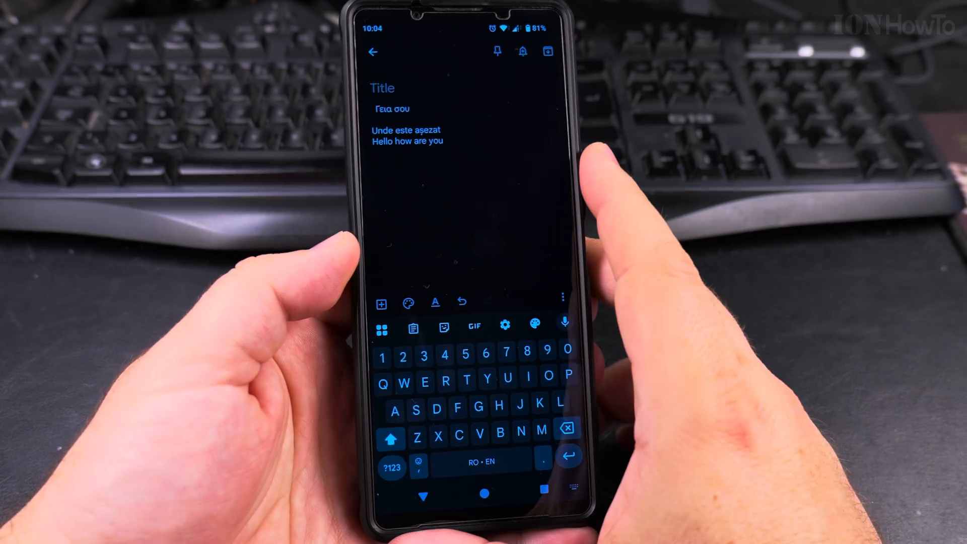
{"action": "left_click", "coordinate": [483, 495]}
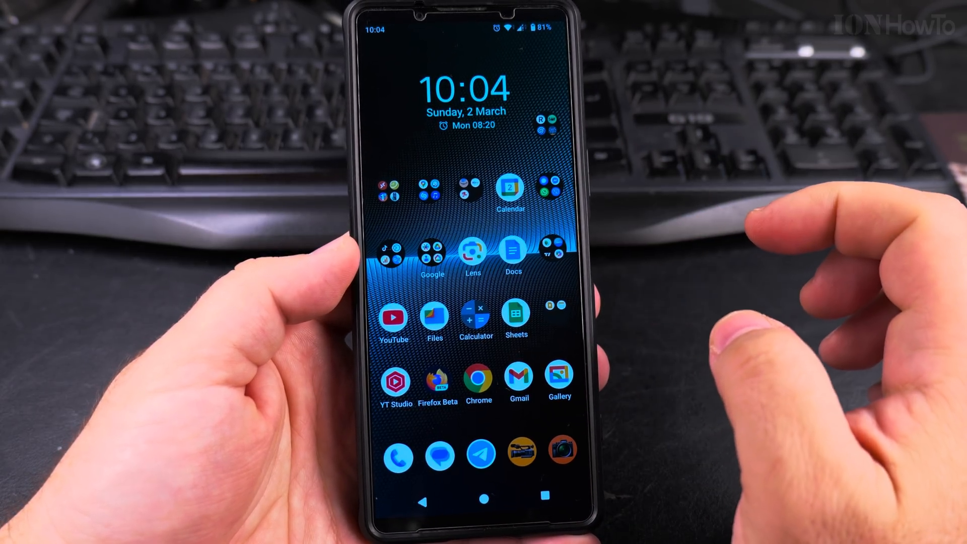